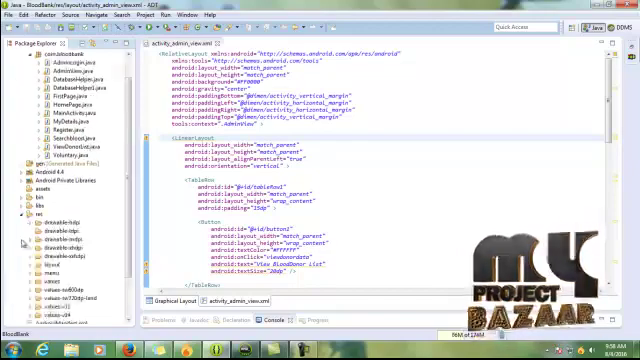
Step: Scroll the activity layout XML before setting up the BloodBank run configuration
{"action": "scroll", "scroll_direction": "down", "scroll_amount": 3}
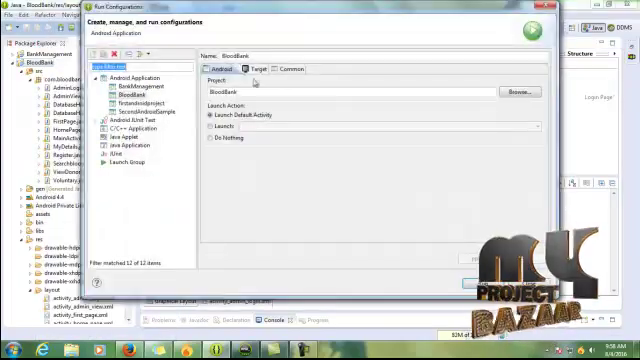
Step: Run the BloodBank configuration on the already running emulator to show the Registration screen
{"action": "left_click", "coordinate": [248, 68]}
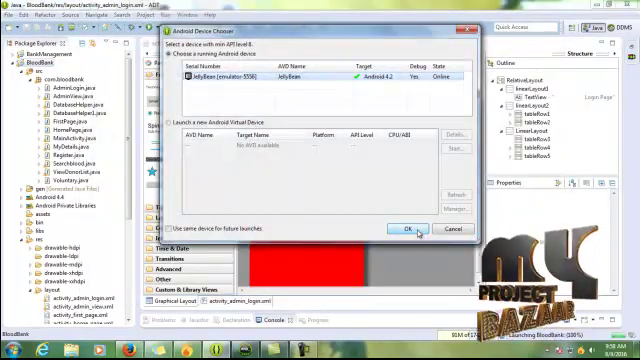
{"action": "left_click", "coordinate": [404, 228]}
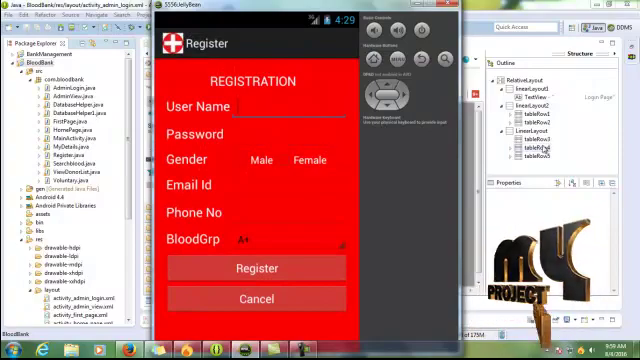
{"action": "type", "text": "ganga"}
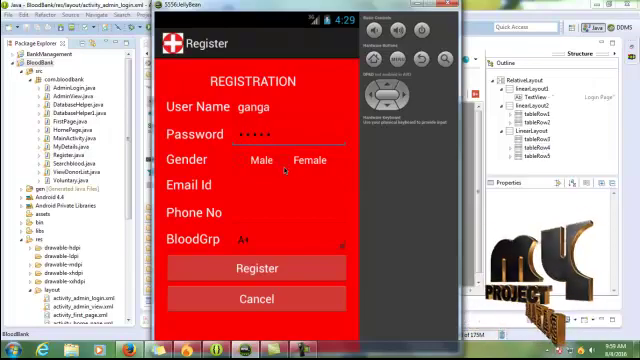
{"action": "left_click", "coordinate": [292, 160]}
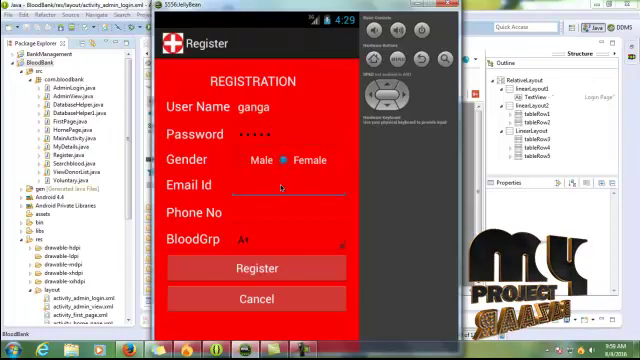
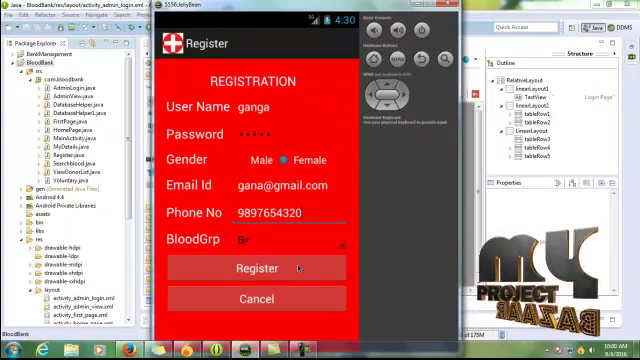
{"action": "left_click", "coordinate": [284, 268]}
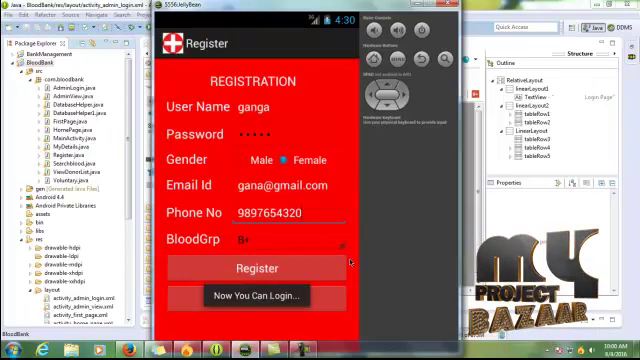
{"action": "left_click", "coordinate": [268, 268]}
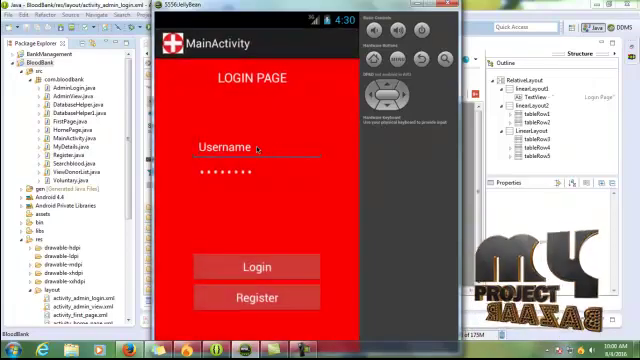
Step: Log in as ganga to reach the MyDetails screen with the registered donor details
{"action": "left_click", "coordinate": [230, 148]}
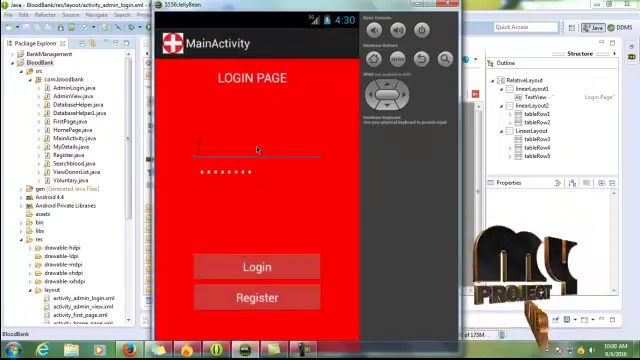
{"action": "type", "text": "ganga"}
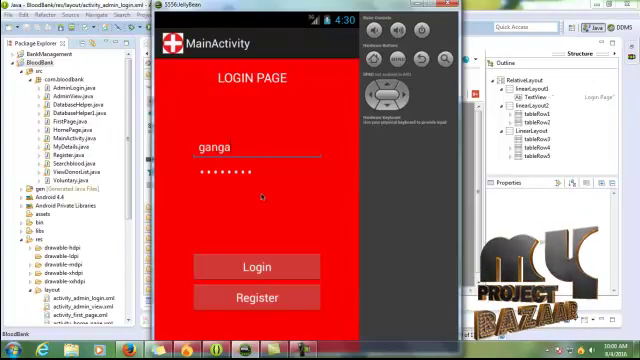
{"action": "left_click", "coordinate": [252, 170]}
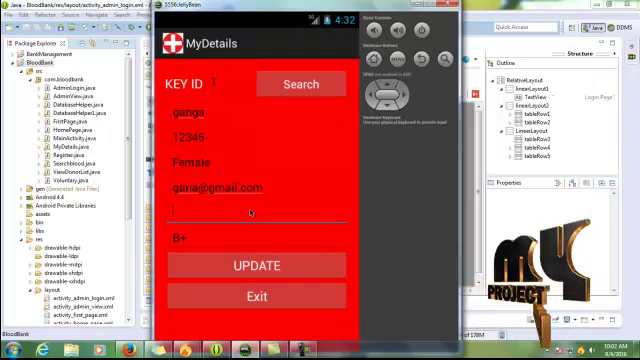
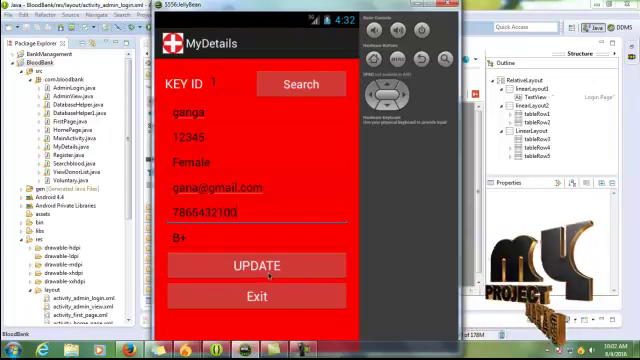
Step: Edit ganga's phone number ending in 78 and update the donor details
{"action": "left_click", "coordinate": [256, 264]}
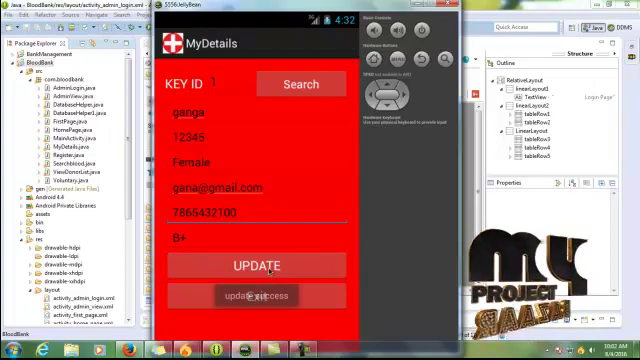
{"action": "left_click", "coordinate": [256, 264]}
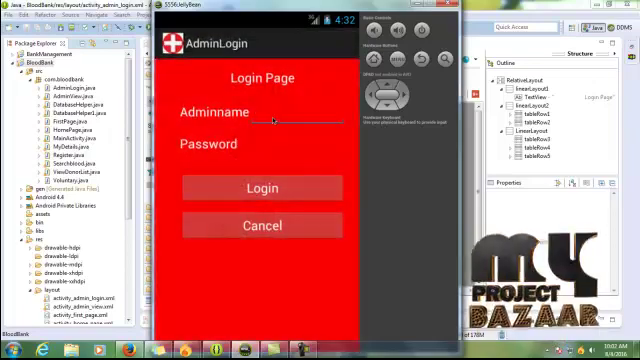
Step: Enter the admin name and password on AdminLogin to reach the AdminView menu
{"action": "type", "text": "admin"}
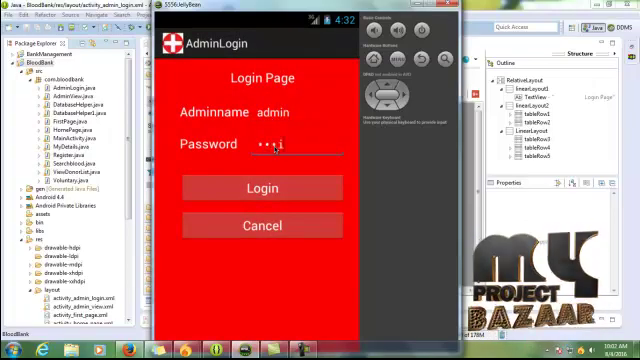
{"action": "type", "text": "3"}
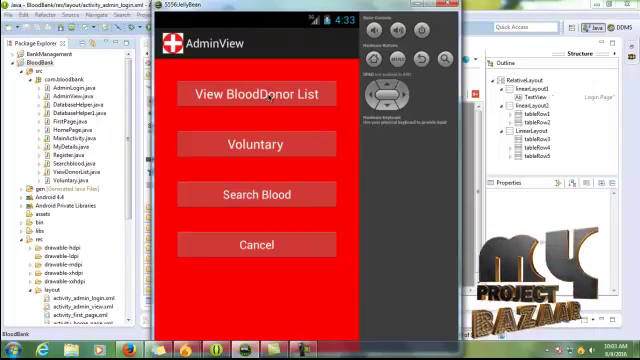
Step: From AdminView, open the blank Voluntary donor entry form
{"action": "left_click", "coordinate": [256, 94]}
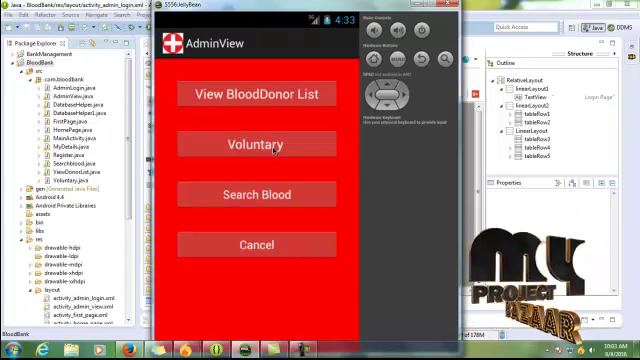
{"action": "left_click", "coordinate": [256, 144]}
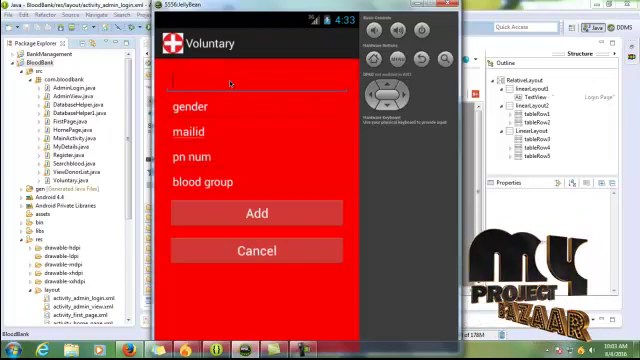
{"action": "type", "text": "par"}
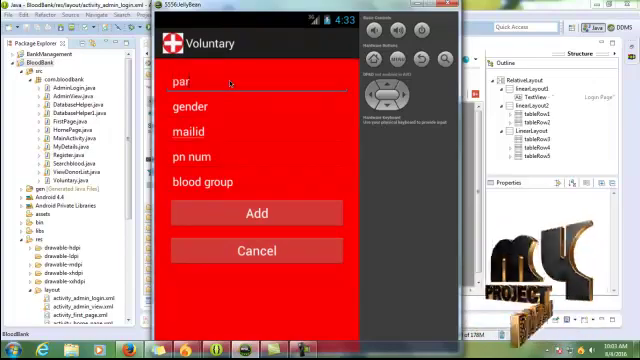
{"action": "type", "text": "vin"}
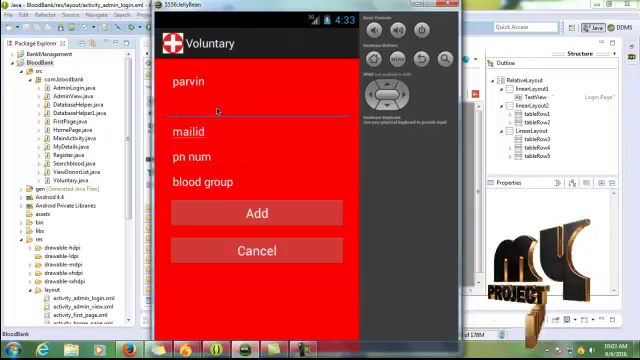
{"action": "type", "text": "female"}
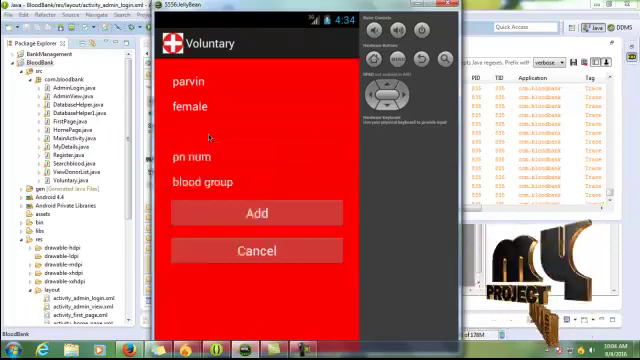
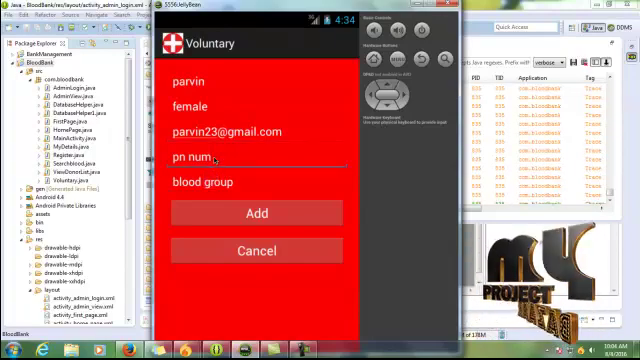
{"action": "type", "text": "987654"}
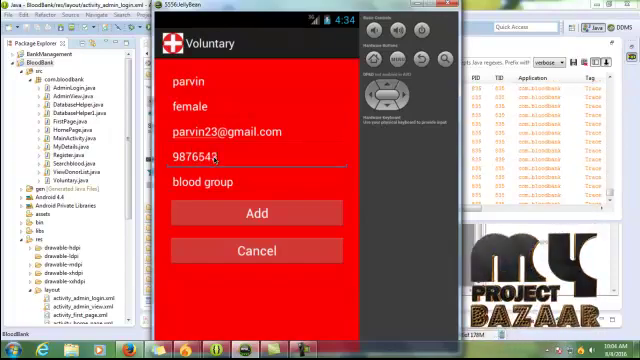
{"action": "type", "text": "3210"}
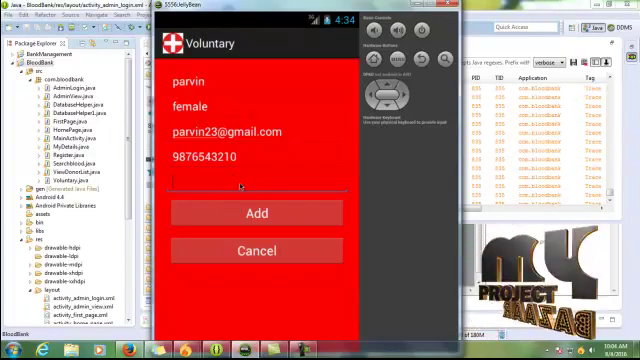
{"action": "type", "text": "0"}
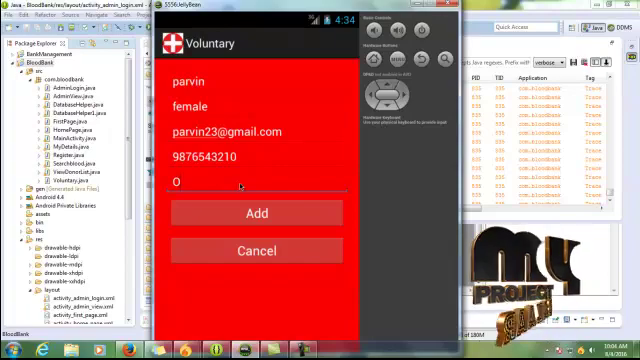
{"action": "type", "text": "+"}
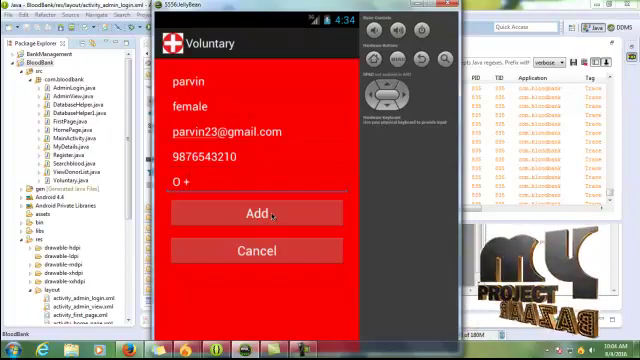
{"action": "left_click", "coordinate": [256, 212]}
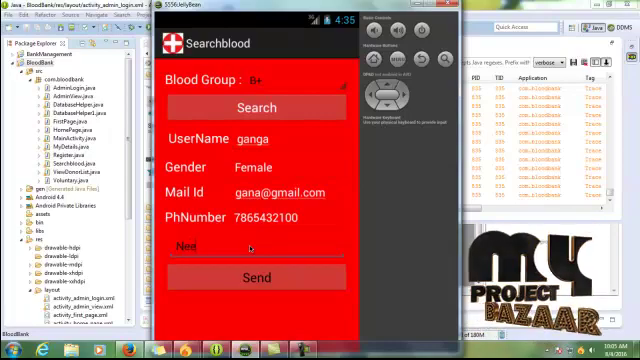
Step: Search for the female blood donor and write a blood-request message mentioning Madurai to ganga
{"action": "type", "text": "blood B+ at madurai"}
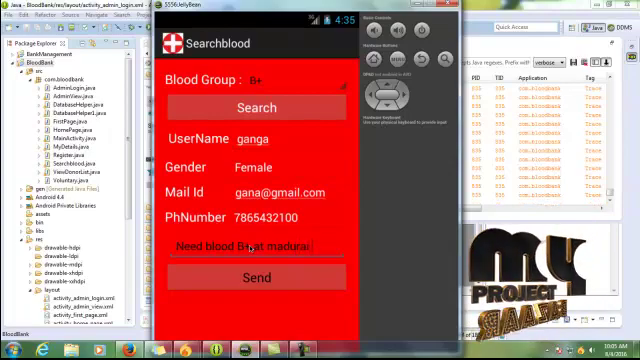
{"action": "type", "text": "G"}
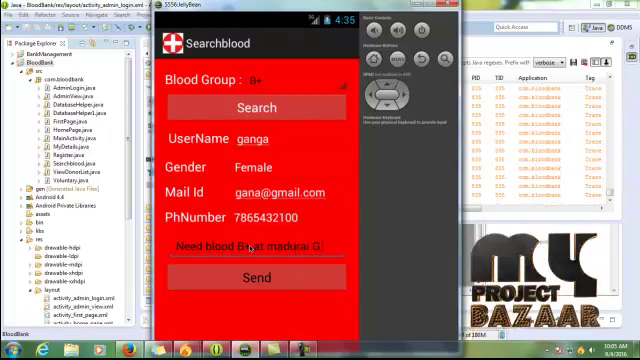
{"action": "type", "text": "h"}
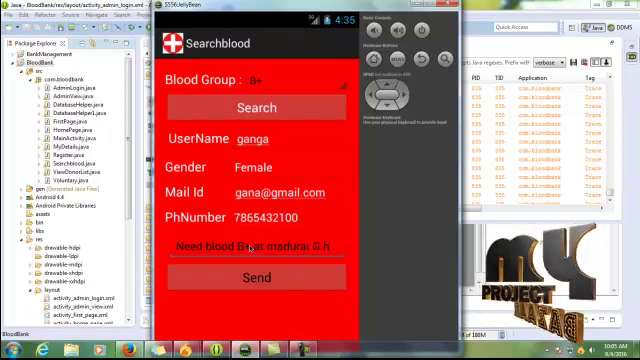